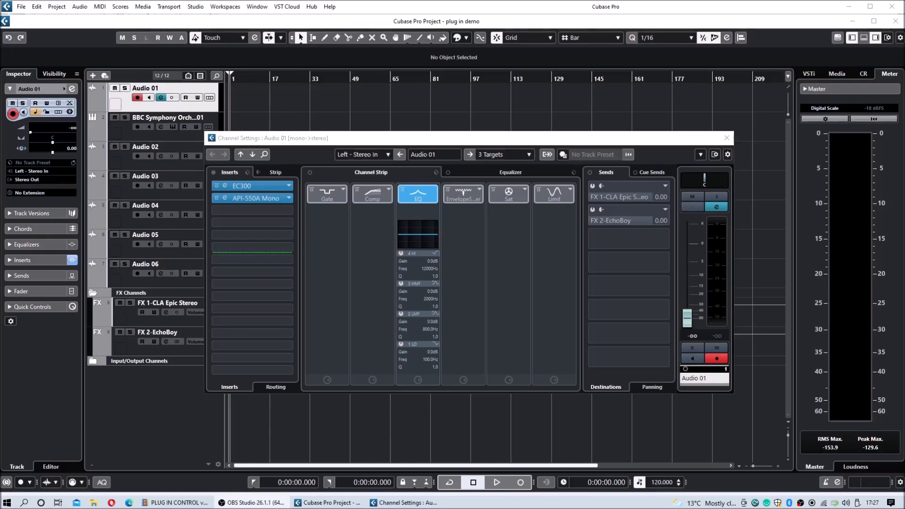
Step: Power on the Envelope Shaper module in Audio 01's channel strip
{"action": "left_click", "coordinate": [462, 193]}
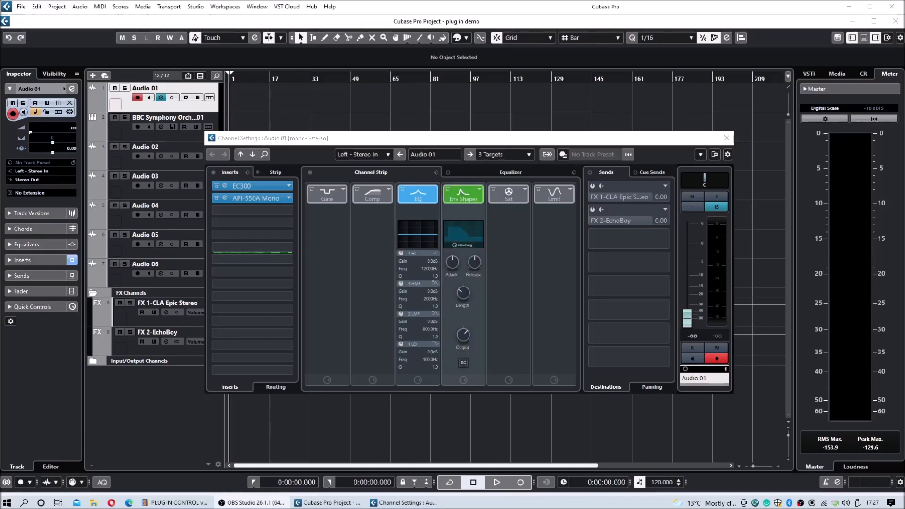